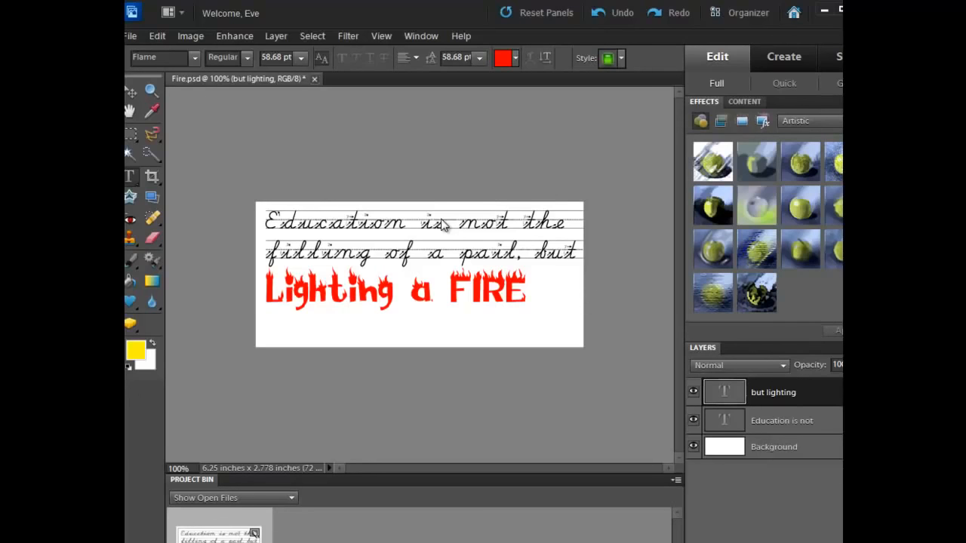
Step: Zoom the Fire.psd banner to fit the editing window using View > Fit on Screen
{"action": "left_click", "coordinate": [381, 35]}
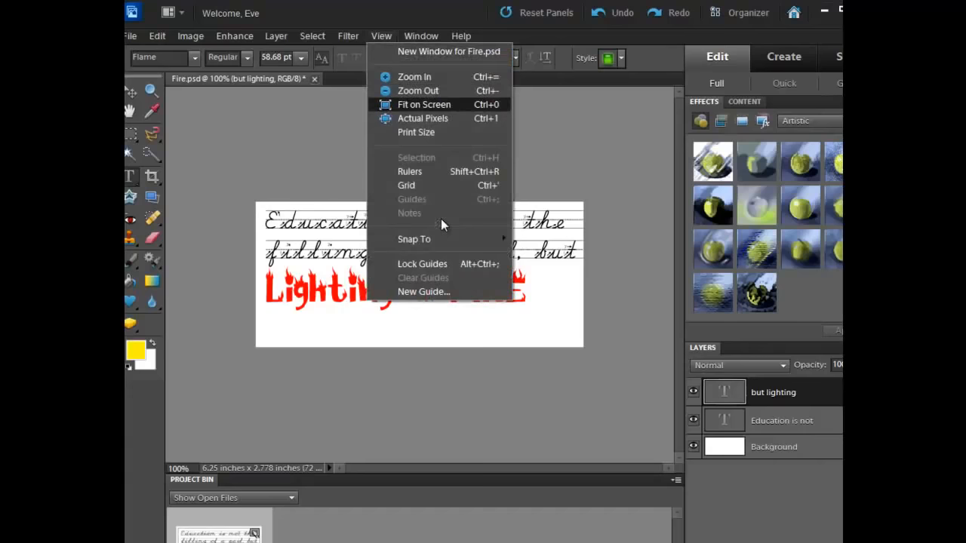
{"action": "left_click", "coordinate": [413, 76]}
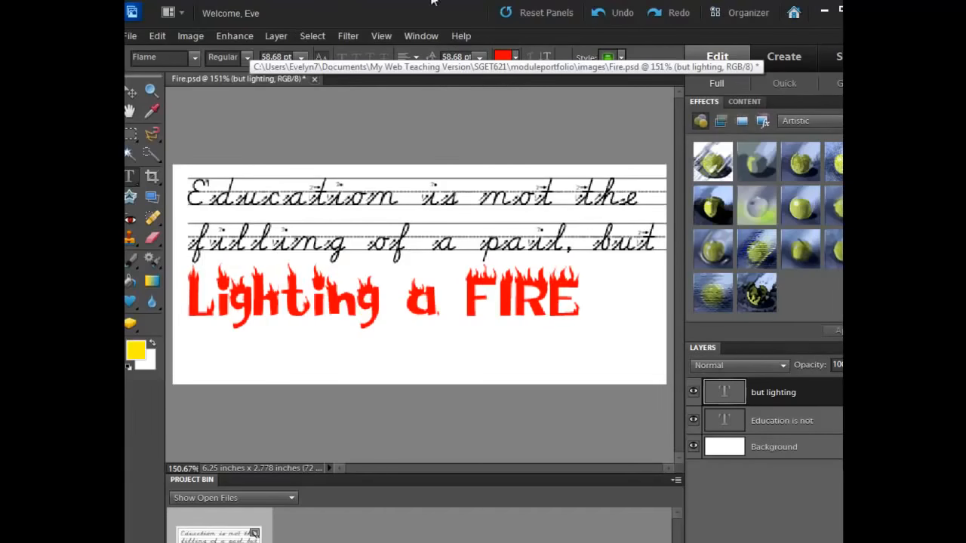
{"action": "mouse_move", "coordinate": [425, 15]}
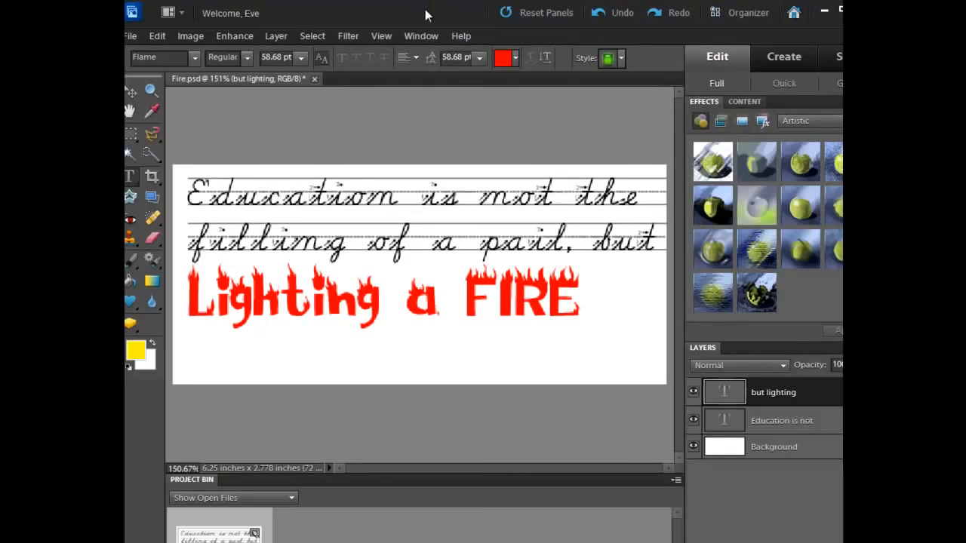
{"action": "mouse_move", "coordinate": [494, 262]}
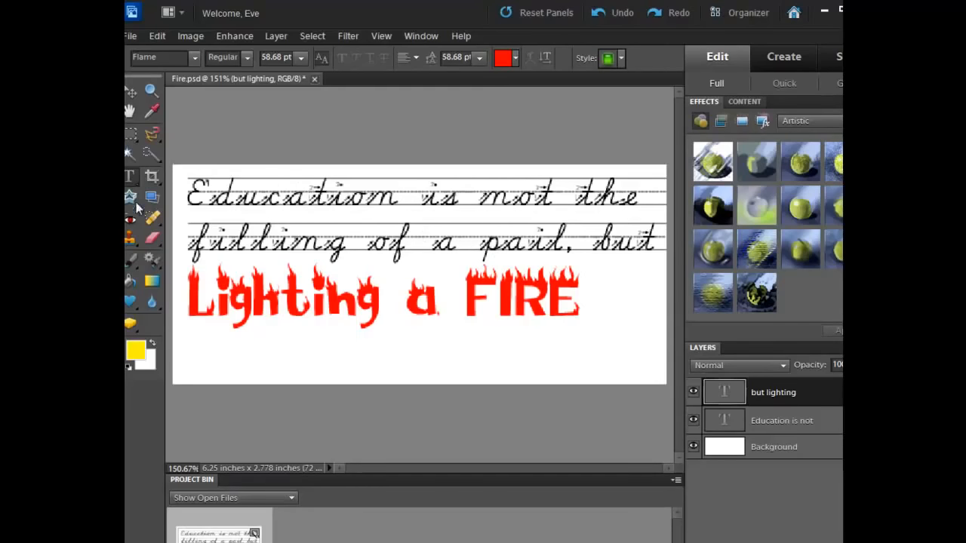
{"action": "mouse_move", "coordinate": [136, 187]}
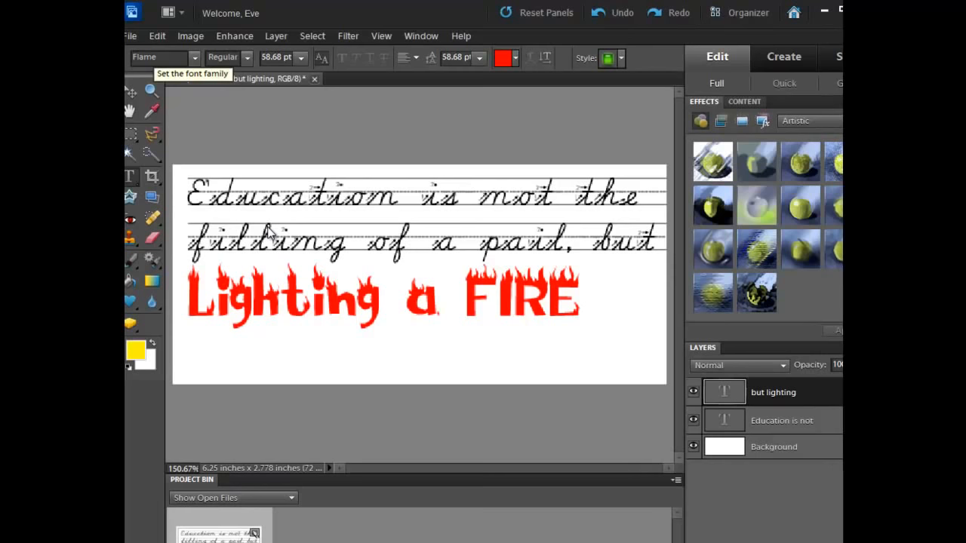
Step: Place 170px-Candleburning.jpg into the banner as a layer and dismiss the Organizer notice
{"action": "left_click", "coordinate": [130, 36]}
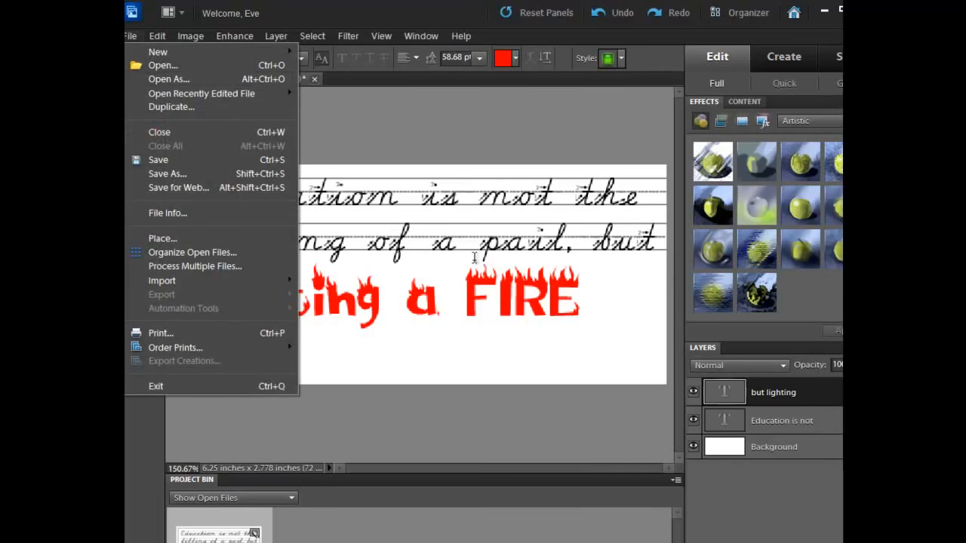
{"action": "left_click", "coordinate": [162, 237]}
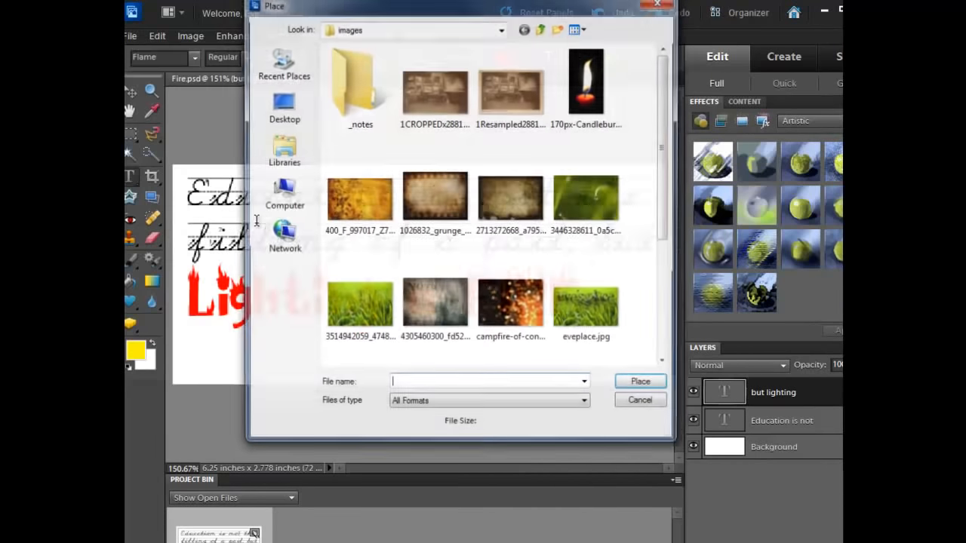
{"action": "left_click", "coordinate": [586, 90]}
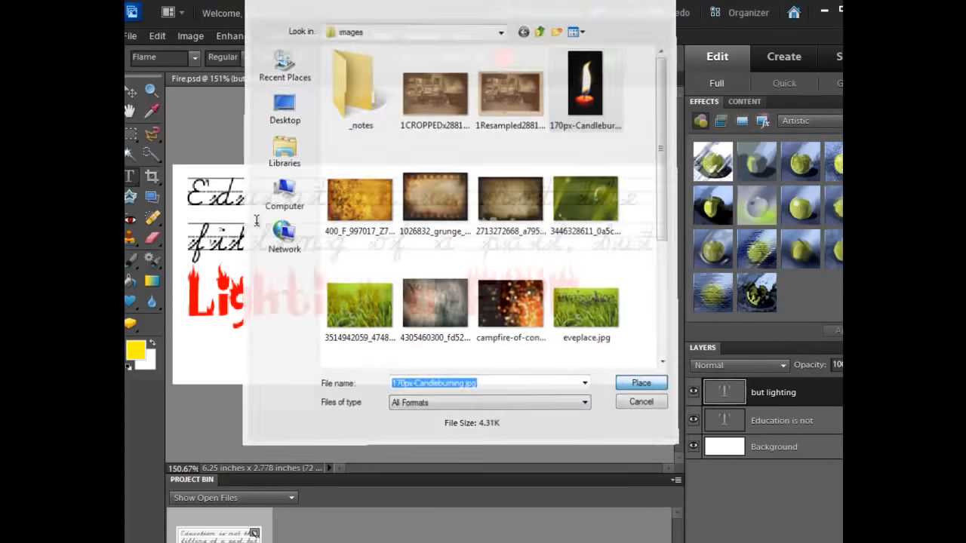
{"action": "left_click", "coordinate": [640, 383]}
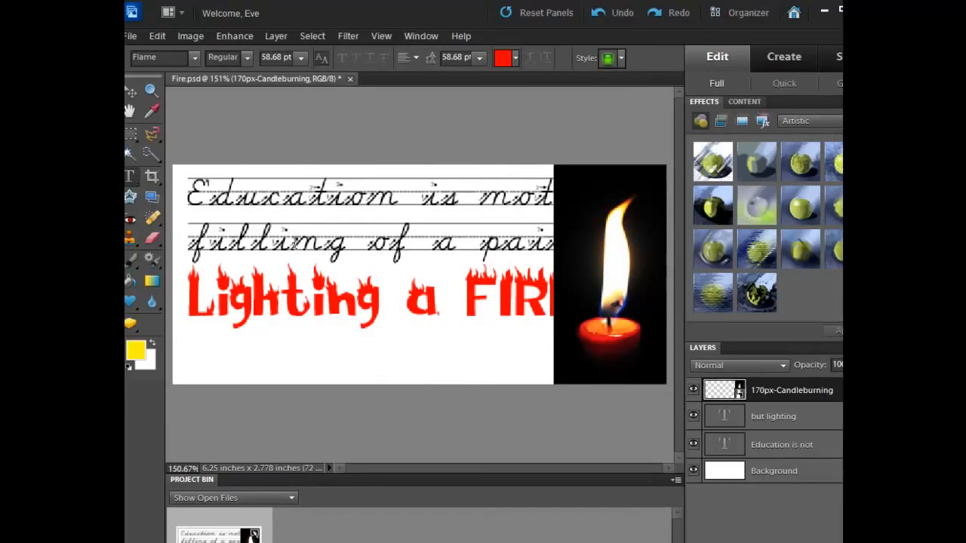
{"action": "left_click", "coordinate": [130, 36]}
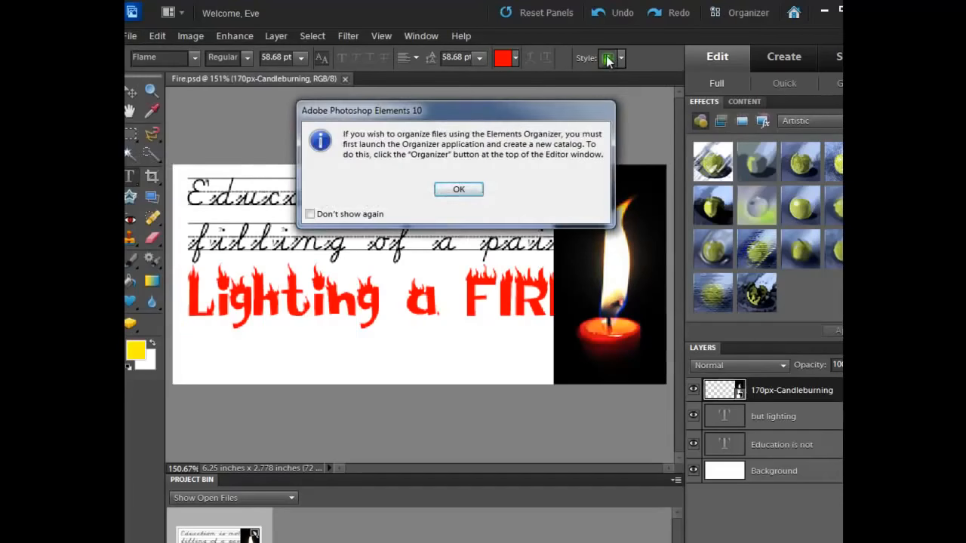
{"action": "left_click", "coordinate": [458, 188]}
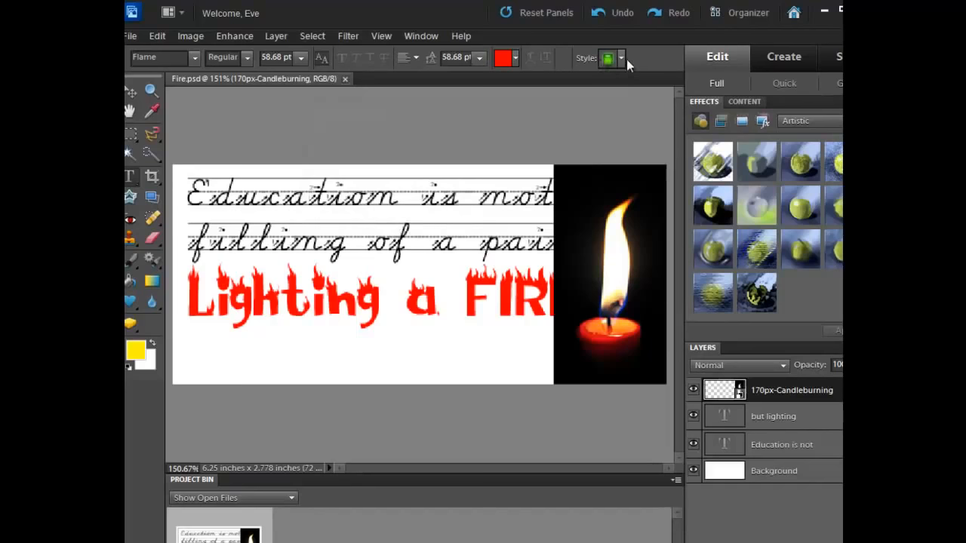
{"action": "mouse_move", "coordinate": [605, 144]}
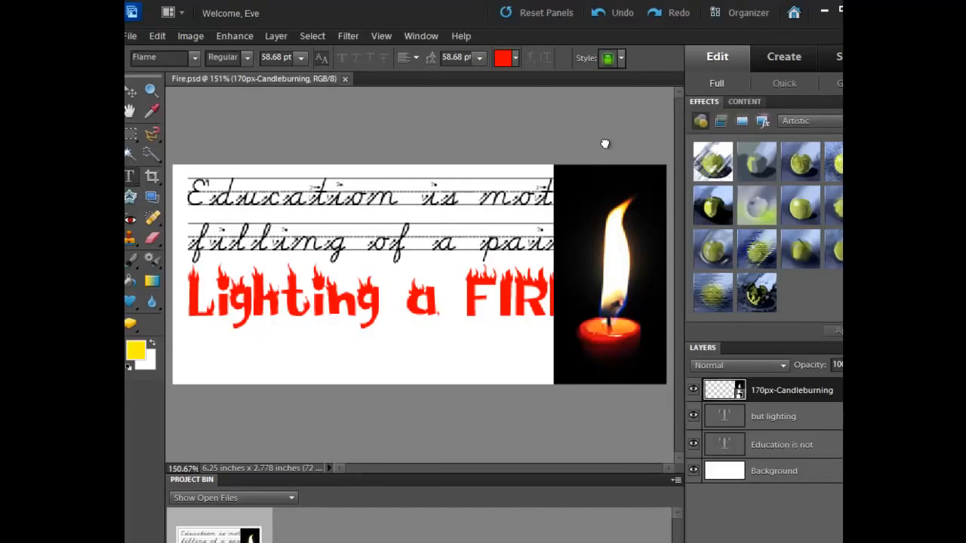
{"action": "mouse_move", "coordinate": [581, 149]}
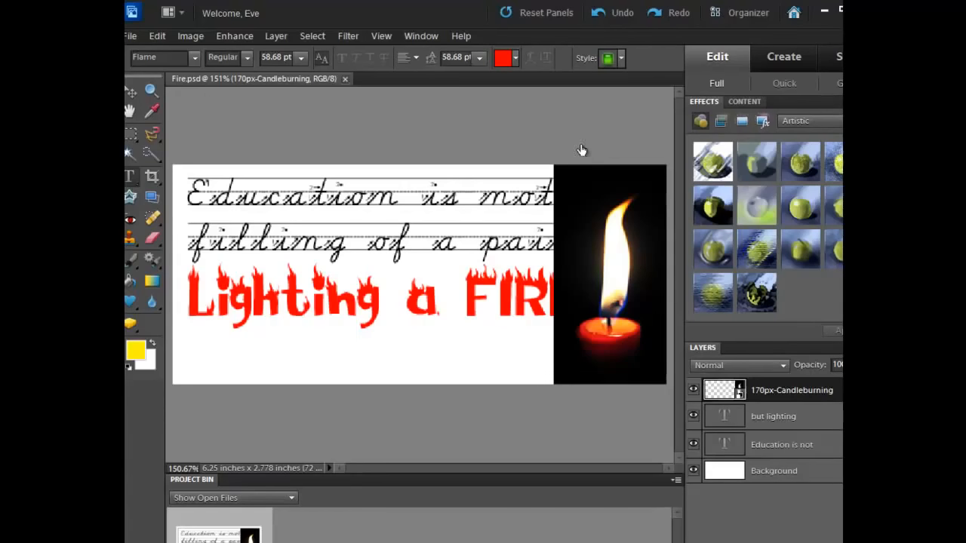
Step: Drag the 170px-Candleburning layer below both type layers in the Layers panel
{"action": "left_click", "coordinate": [772, 416]}
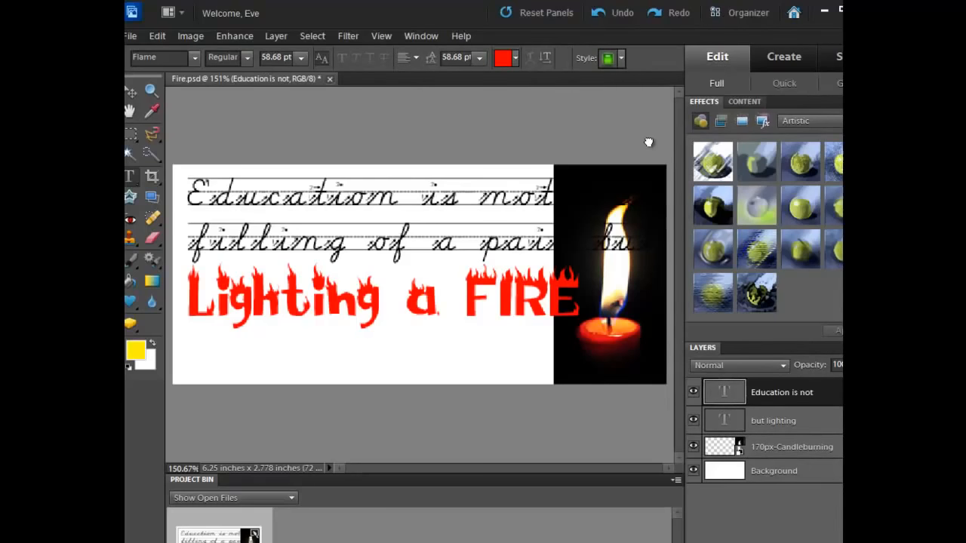
{"action": "mouse_move", "coordinate": [694, 89]}
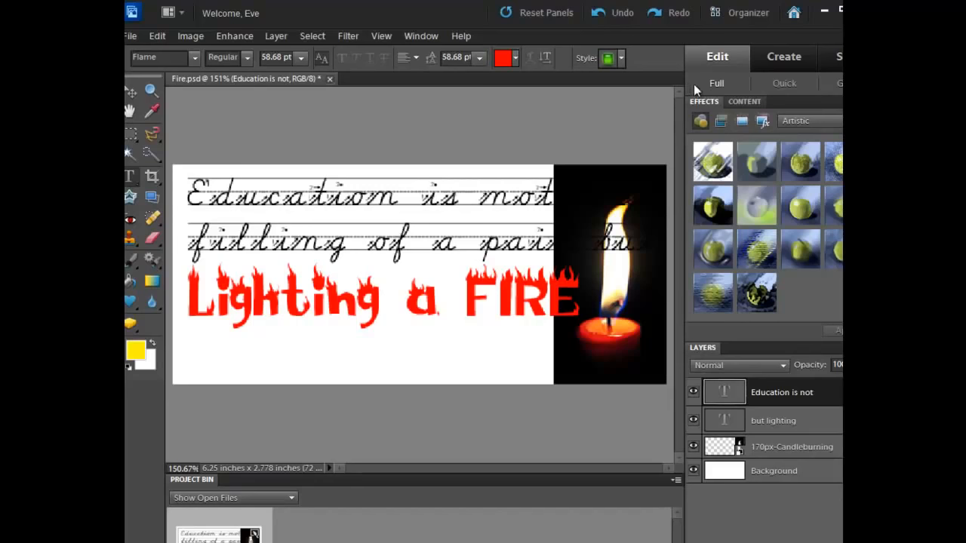
{"action": "mouse_move", "coordinate": [724, 219]}
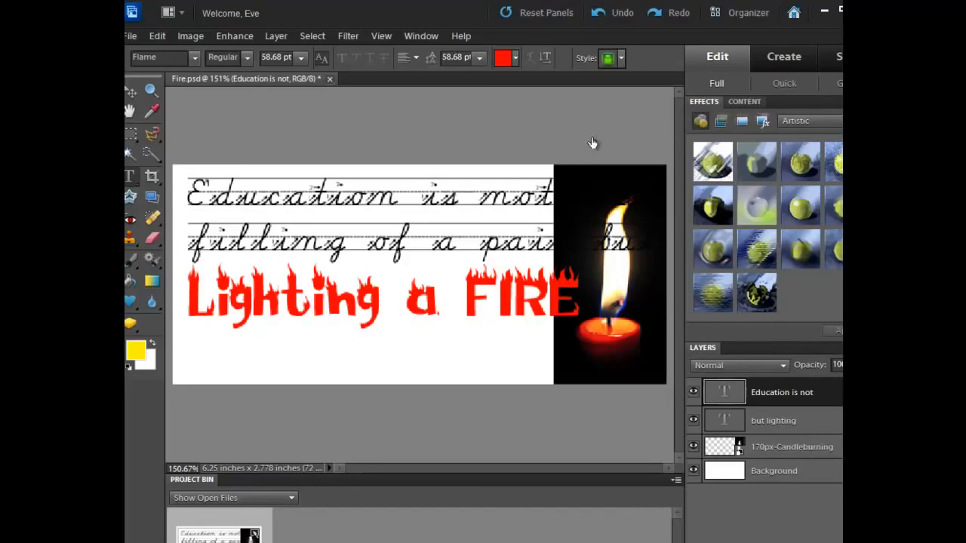
Step: Make the white Background layer the active layer
{"action": "left_click", "coordinate": [723, 470]}
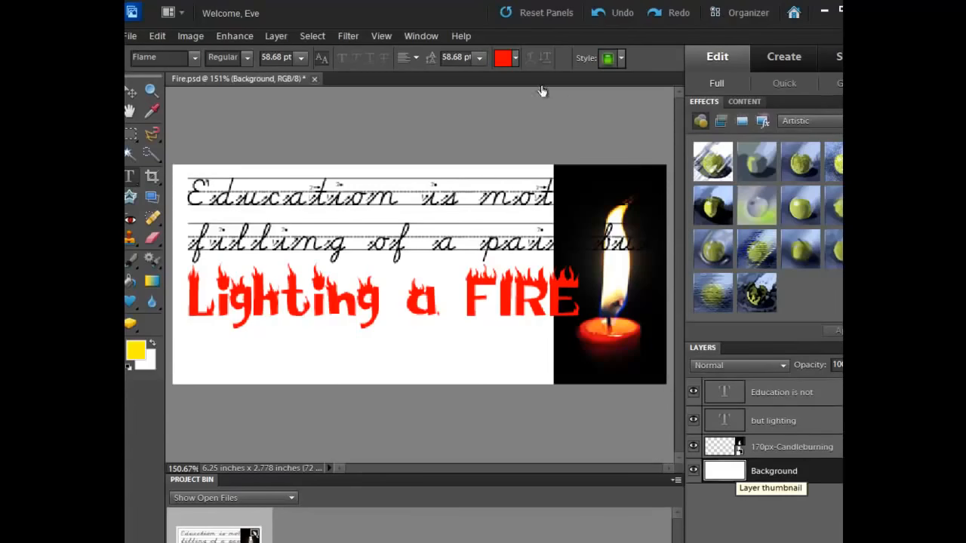
{"action": "mouse_move", "coordinate": [567, 114]}
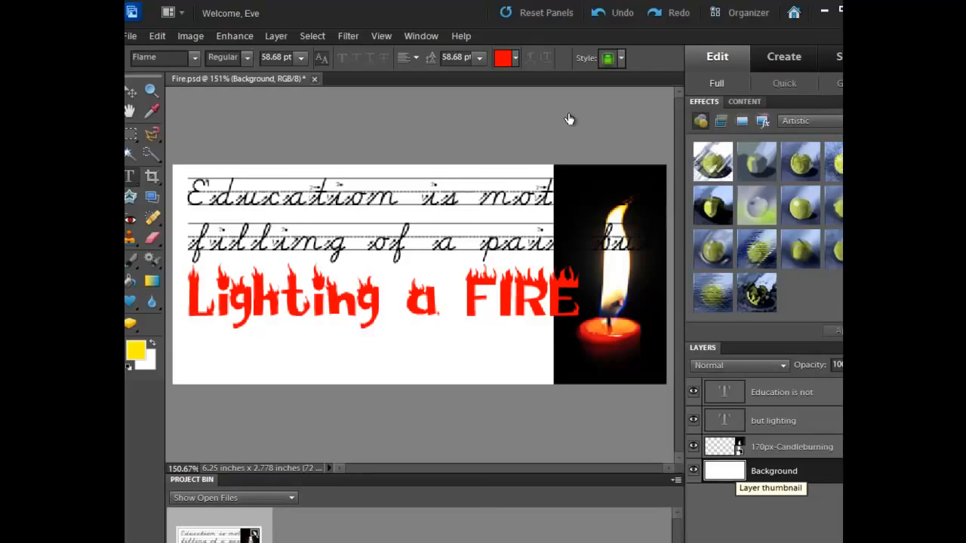
{"action": "mouse_move", "coordinate": [353, 283]}
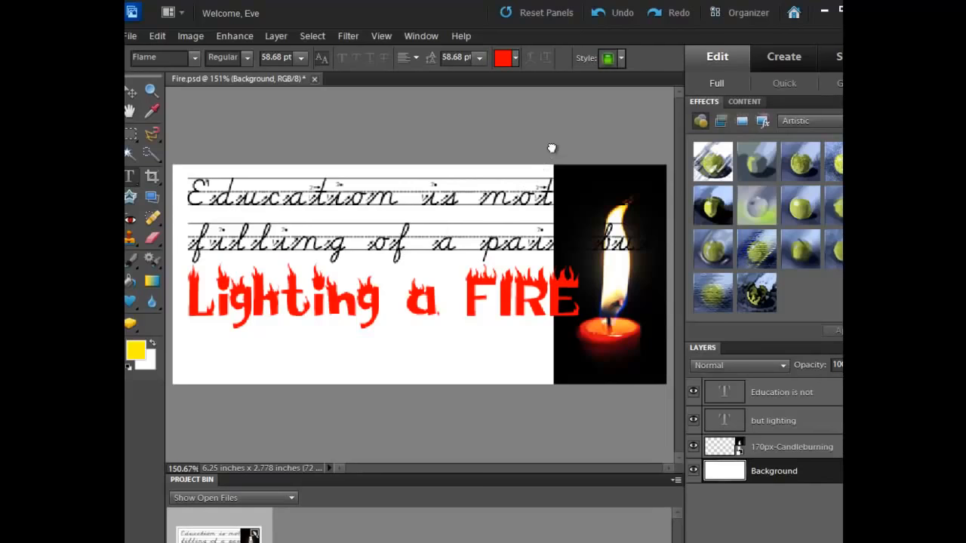
{"action": "mouse_move", "coordinate": [279, 127]}
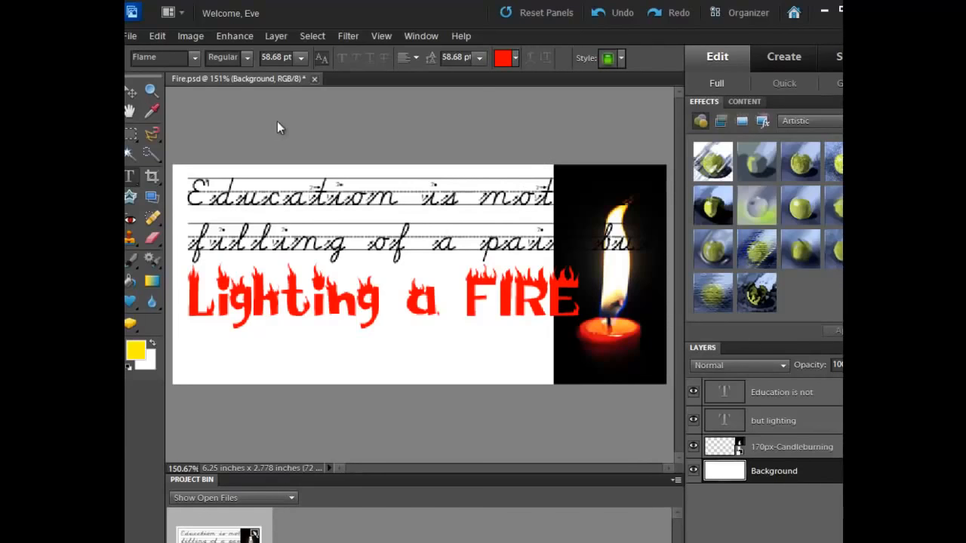
{"action": "mouse_move", "coordinate": [578, 62]}
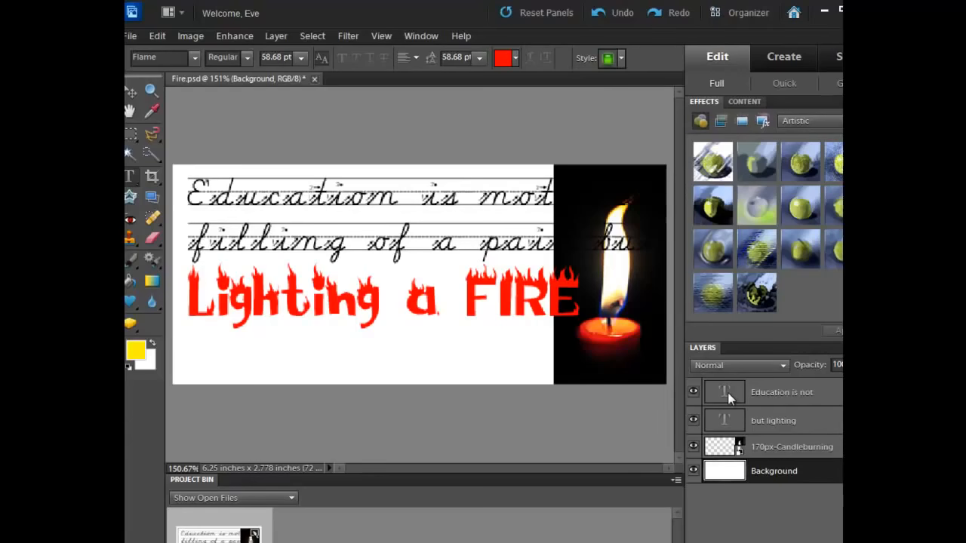
{"action": "mouse_move", "coordinate": [751, 339]}
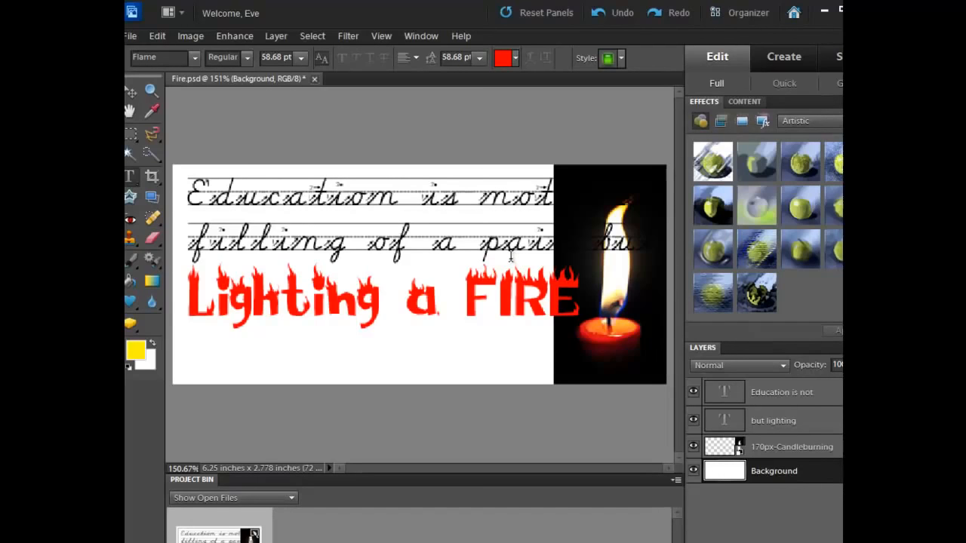
{"action": "mouse_move", "coordinate": [513, 253]}
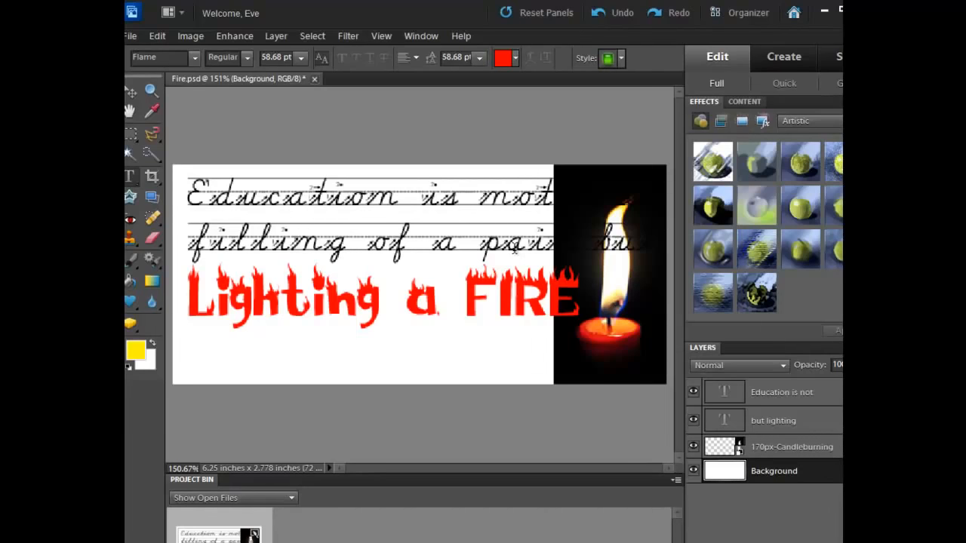
{"action": "mouse_move", "coordinate": [384, 381]}
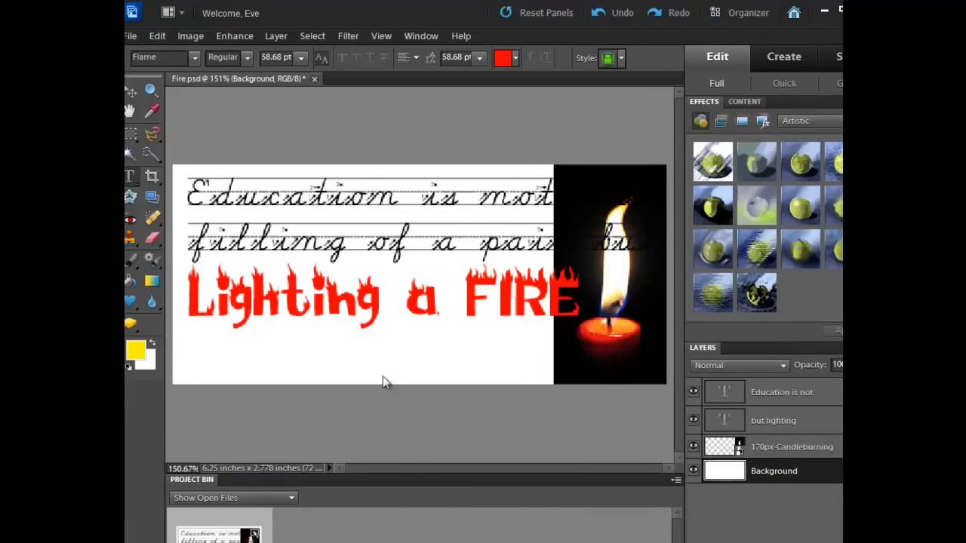
{"action": "mouse_move", "coordinate": [463, 420]}
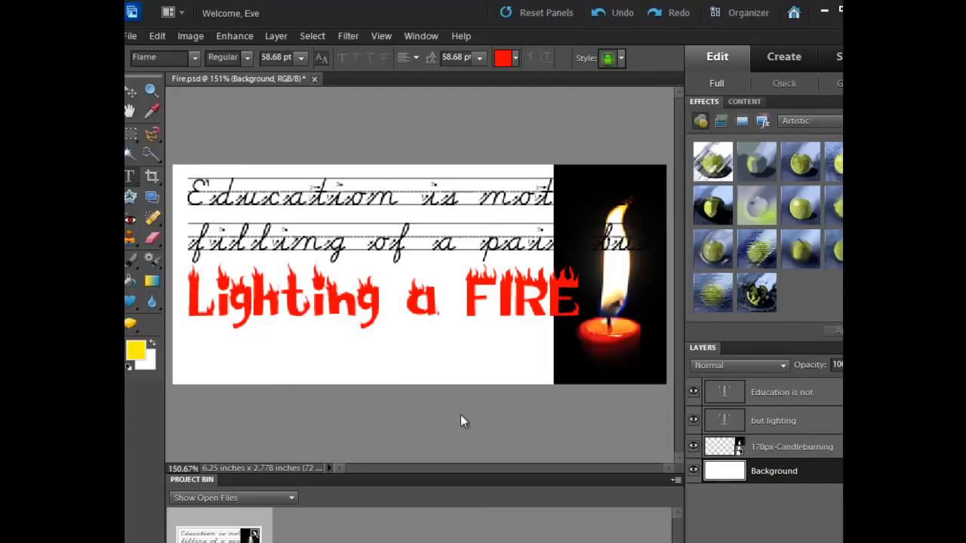
{"action": "mouse_move", "coordinate": [456, 27]}
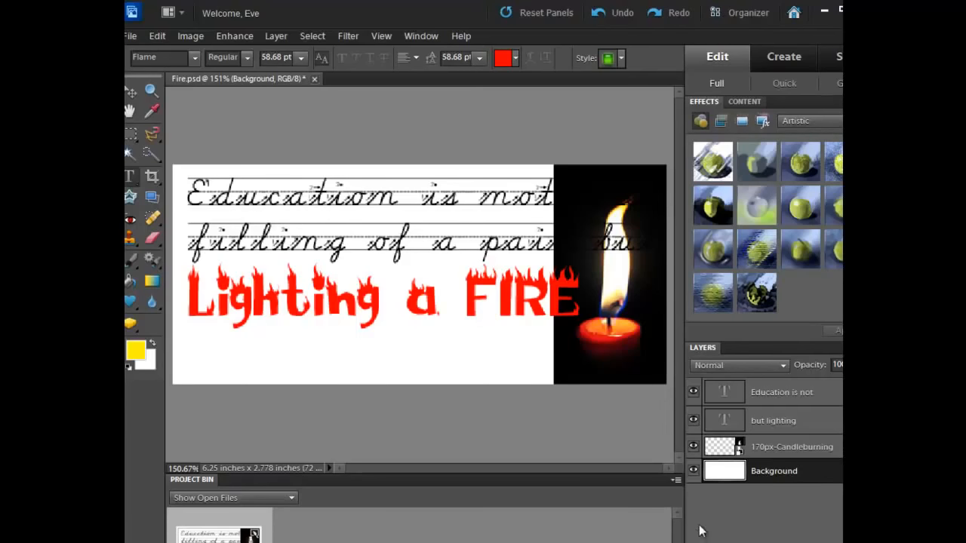
{"action": "mouse_move", "coordinate": [743, 341]}
{"action": "type", "text": "0"}
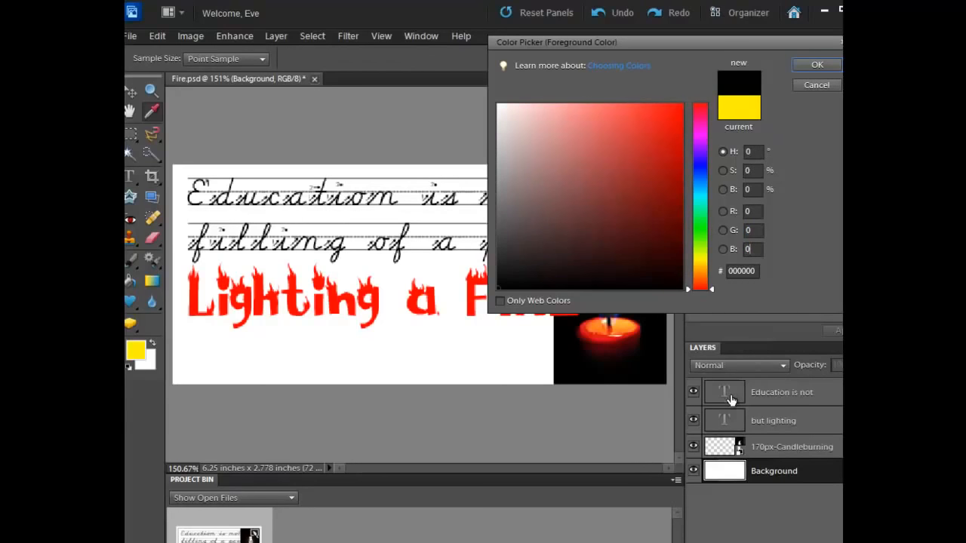
Step: Confirm #000000 as foreground, fill the Background layer black, and dismiss the Organizer notice
{"action": "left_click", "coordinate": [816, 64]}
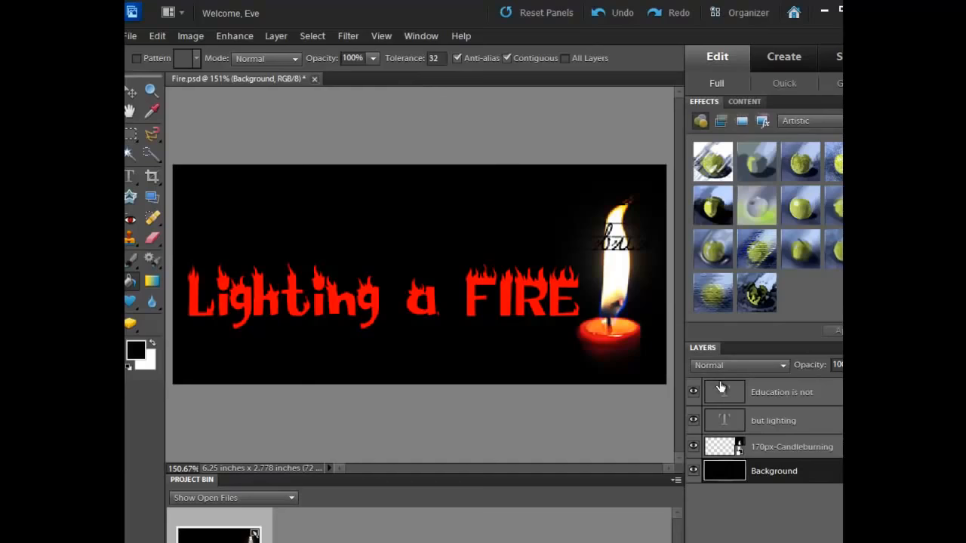
{"action": "left_click", "coordinate": [130, 35]}
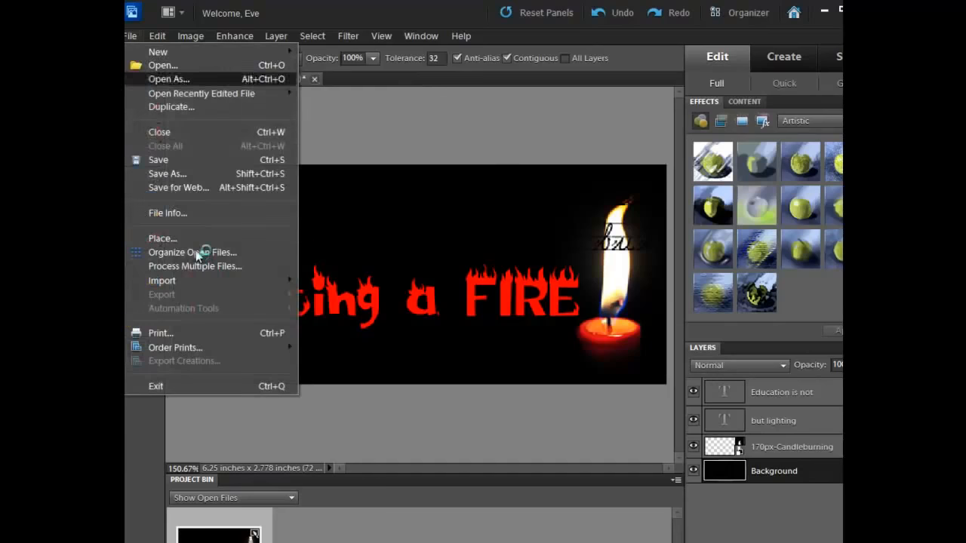
{"action": "left_click", "coordinate": [192, 252]}
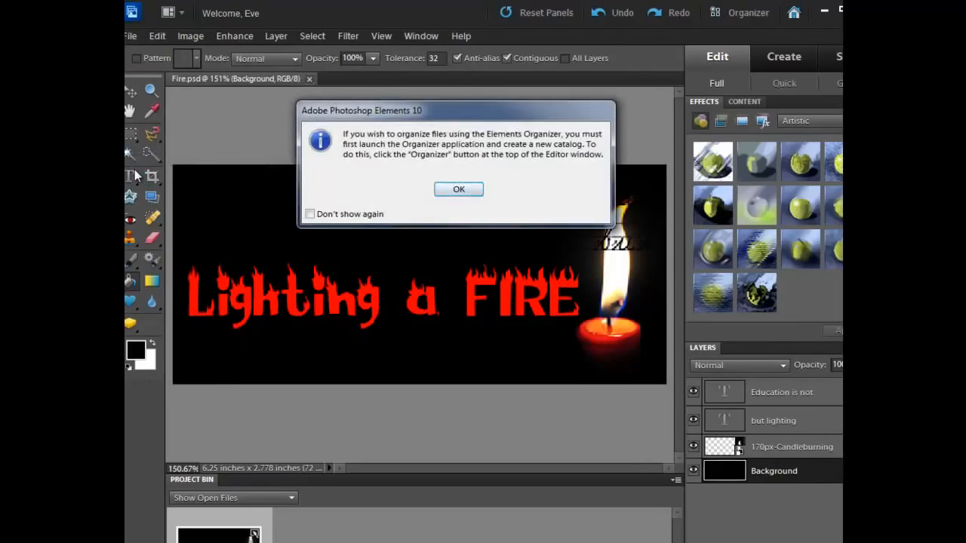
{"action": "left_click", "coordinate": [458, 189]}
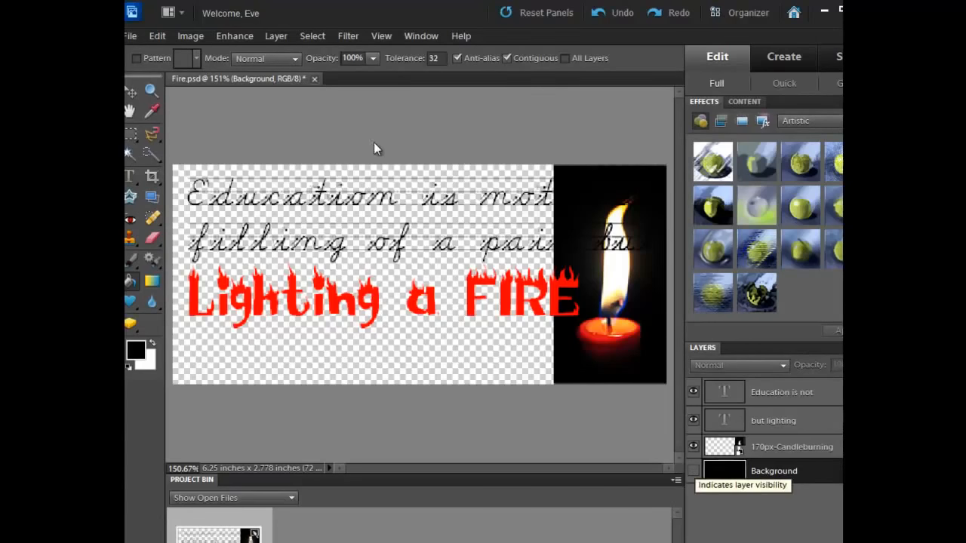
Step: Turn the cursive quote white and make the black Background layer visible again
{"action": "left_click", "coordinate": [692, 470]}
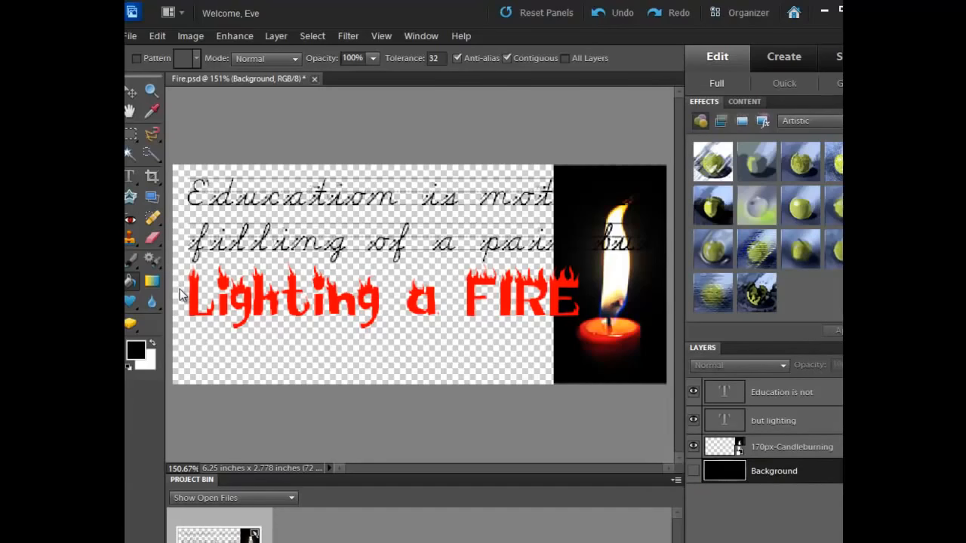
{"action": "left_click", "coordinate": [780, 392]}
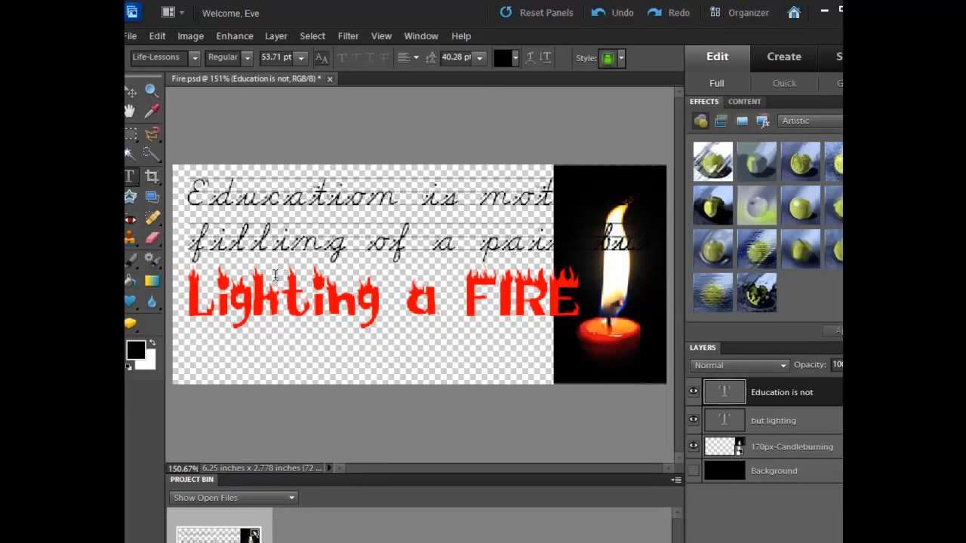
{"action": "left_click", "coordinate": [515, 58]}
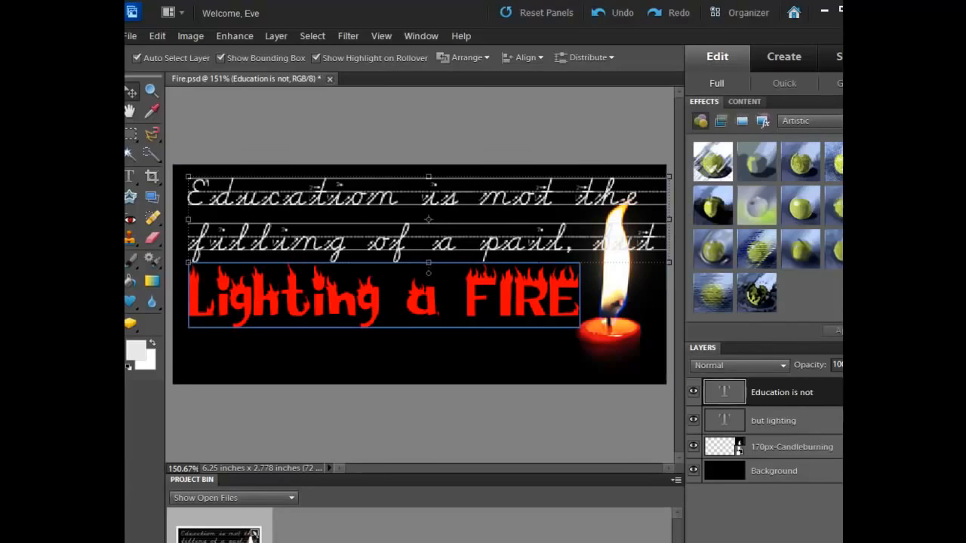
Step: Scale and reposition the quote and 'Lighting a FIRE' text across the banner
{"action": "left_click", "coordinate": [772, 420]}
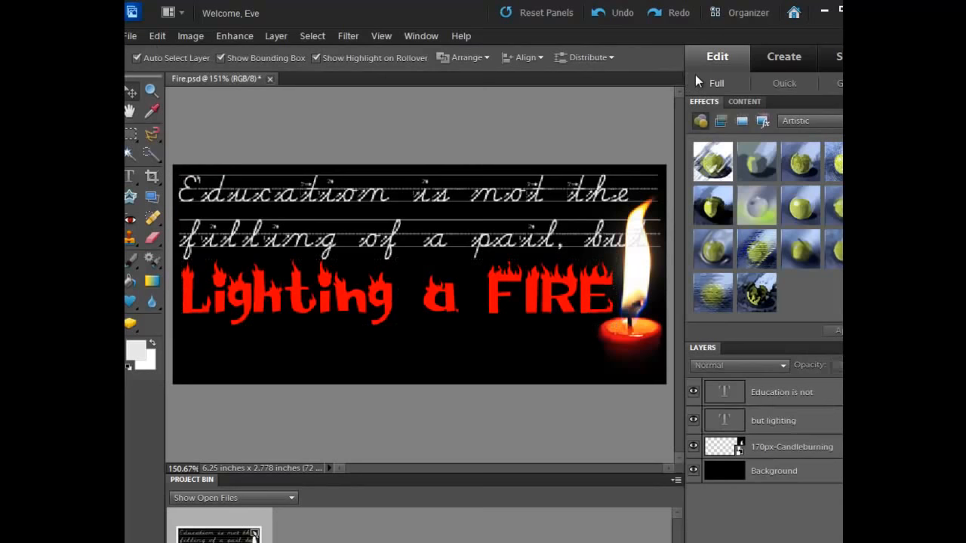
{"action": "left_click", "coordinate": [130, 35]}
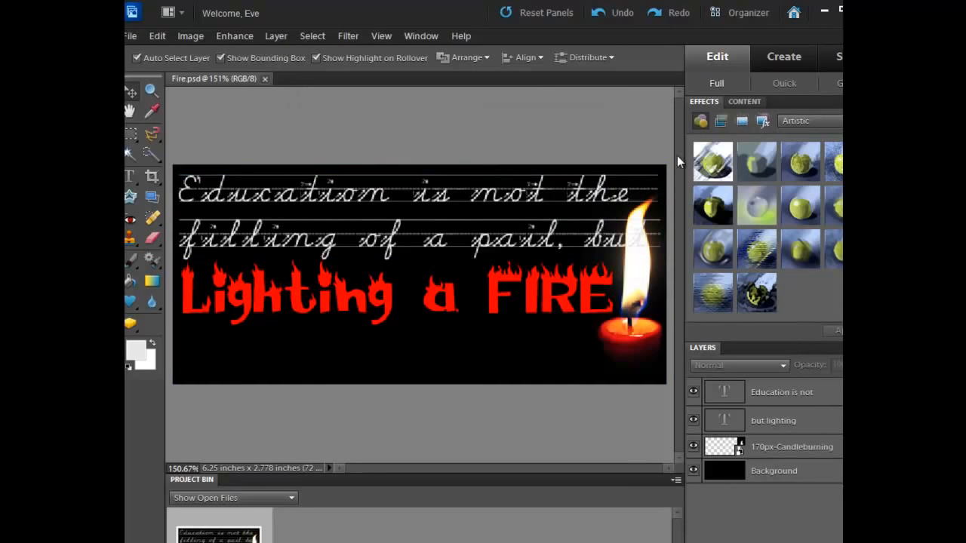
{"action": "left_click", "coordinate": [130, 36]}
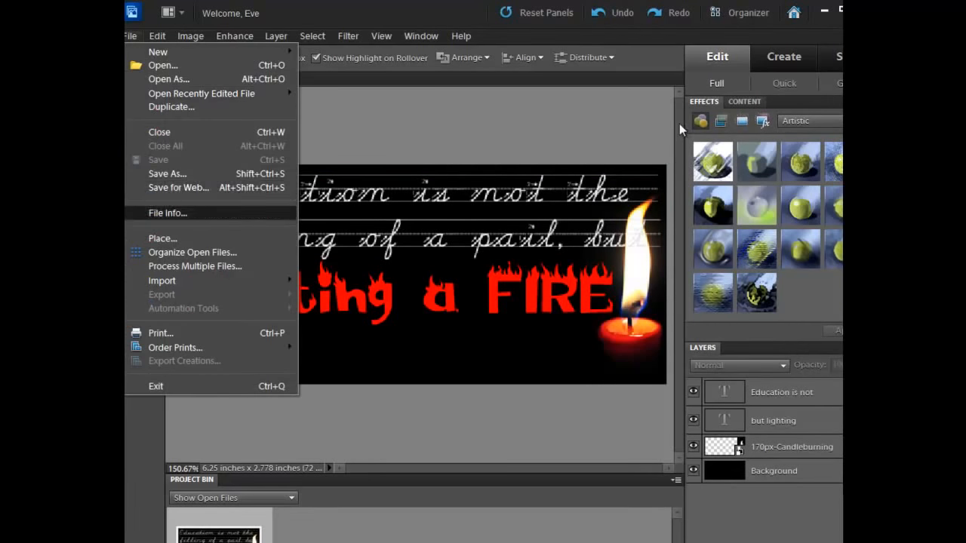
Step: Open Save for Web and change the output format from GIF to PNG-8
{"action": "left_click", "coordinate": [178, 187]}
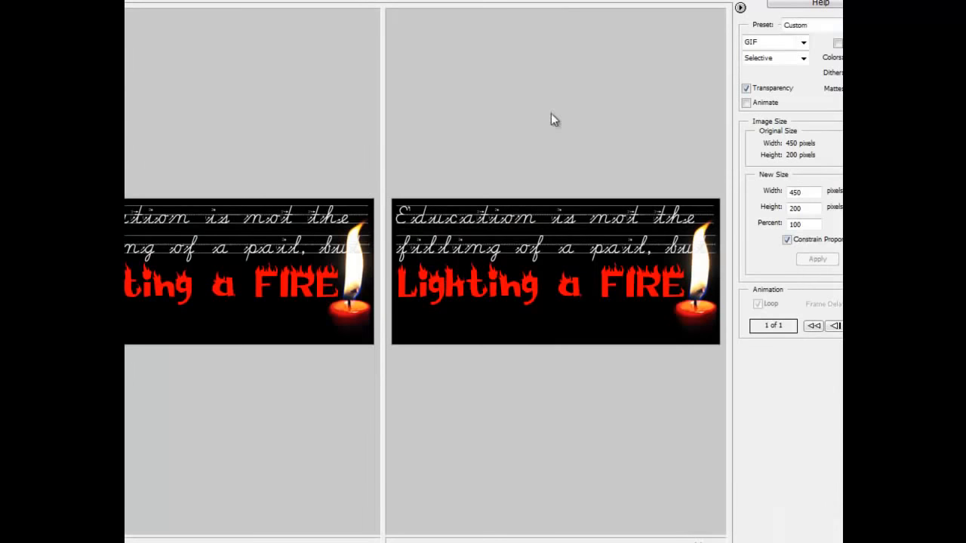
{"action": "mouse_move", "coordinate": [166, 40]}
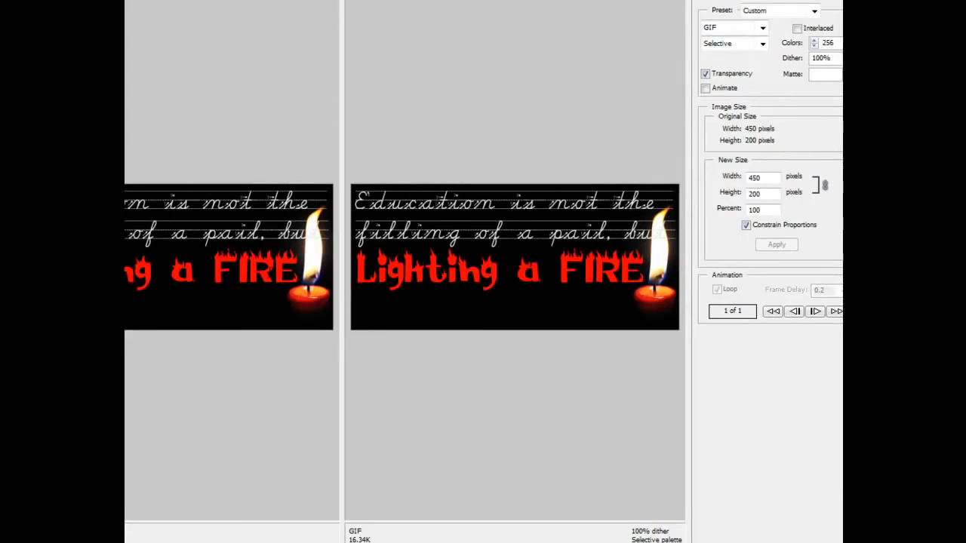
{"action": "left_click", "coordinate": [761, 27]}
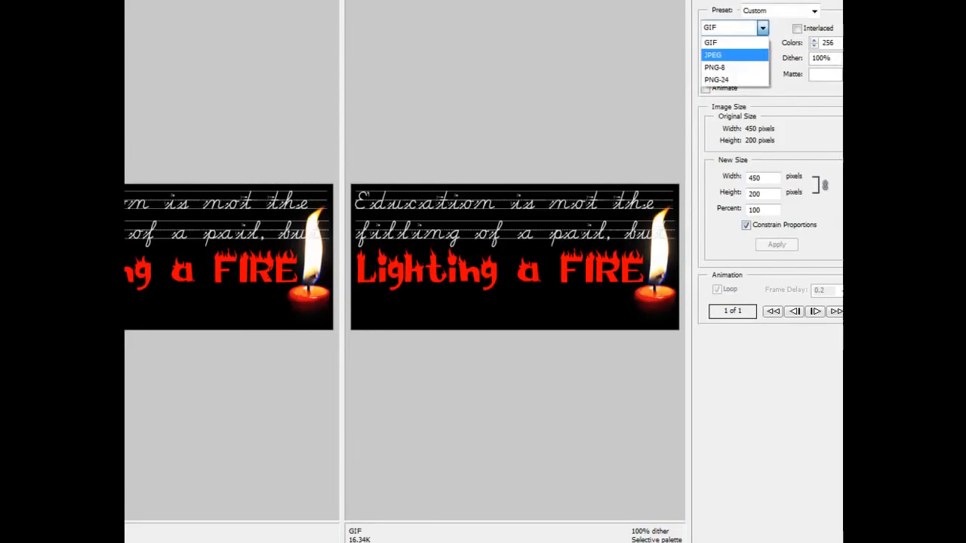
{"action": "left_click", "coordinate": [711, 55]}
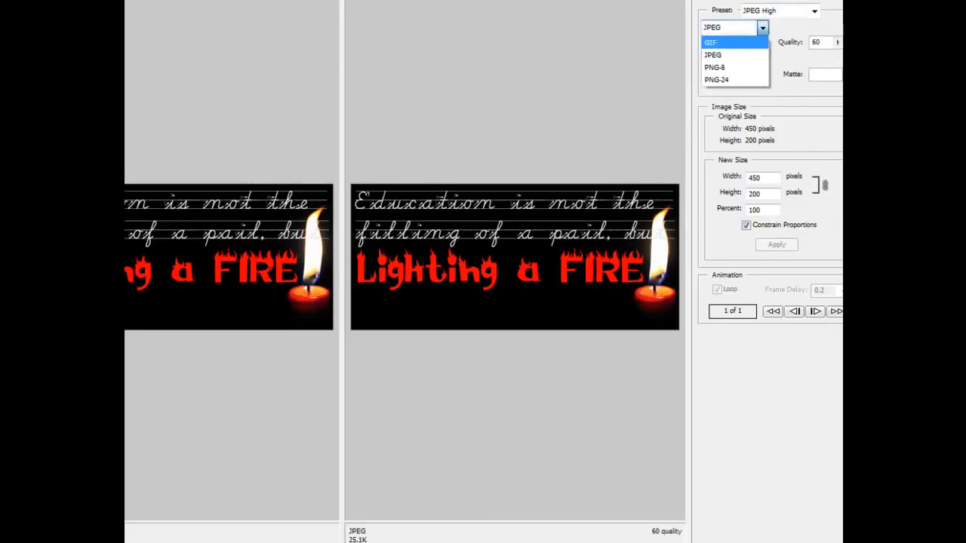
{"action": "left_click", "coordinate": [714, 67]}
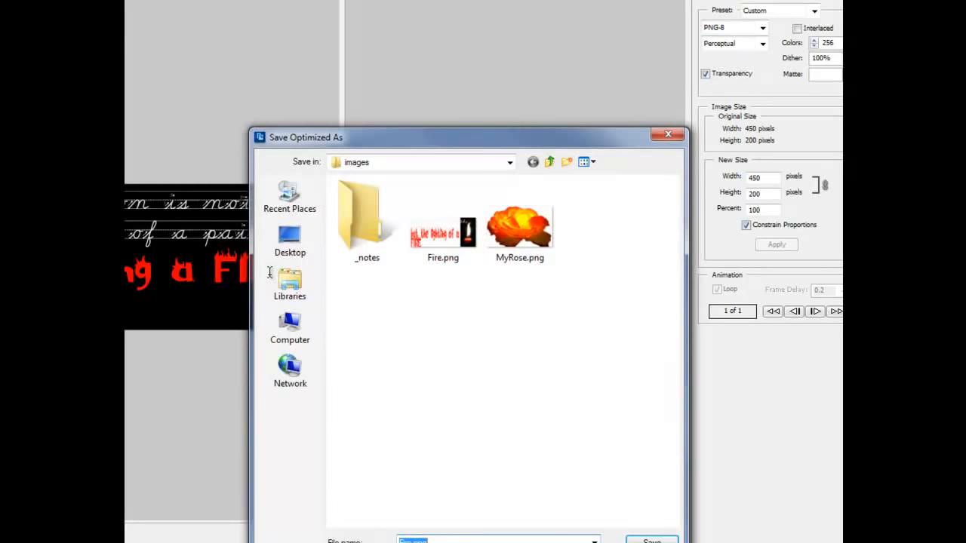
Step: Save the PNG-8 banner over the existing Fire.png in the images folder
{"action": "left_click", "coordinate": [443, 222]}
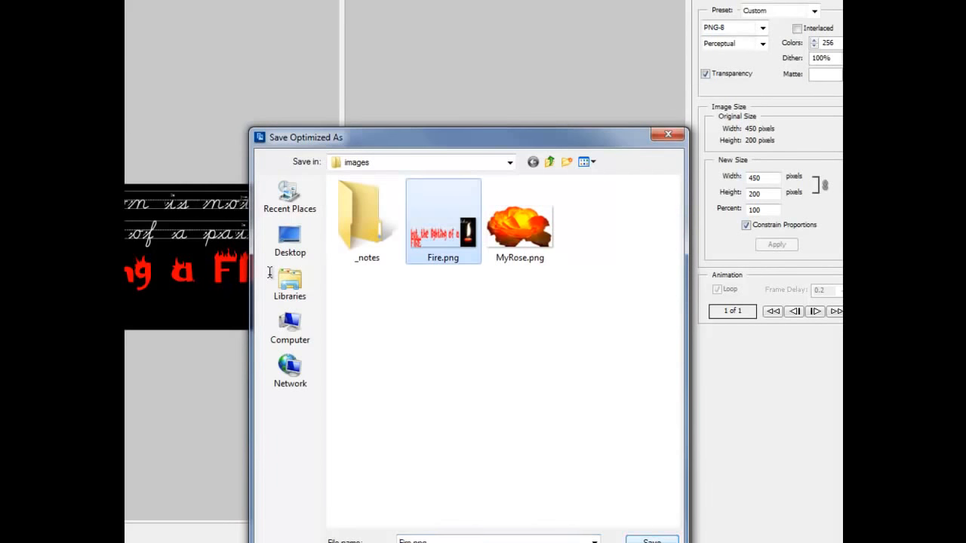
{"action": "left_click", "coordinate": [650, 540]}
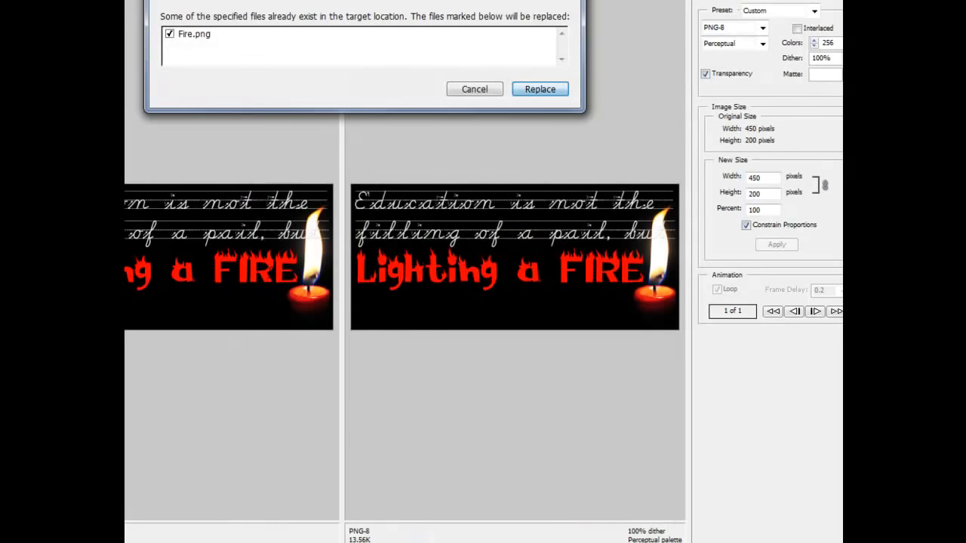
{"action": "left_click", "coordinate": [539, 89]}
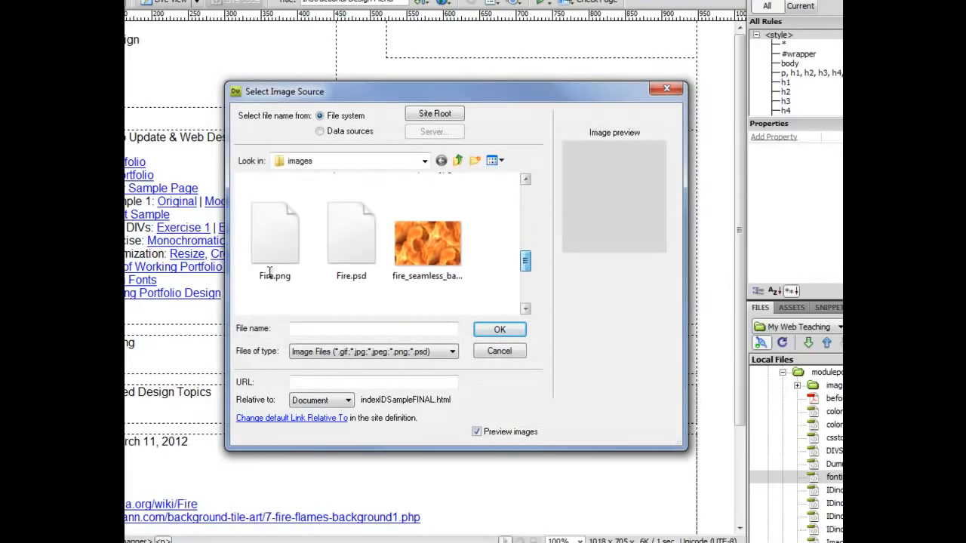
Step: Choose Fire.png from the images folder in Select Image Source and confirm
{"action": "left_click", "coordinate": [274, 238]}
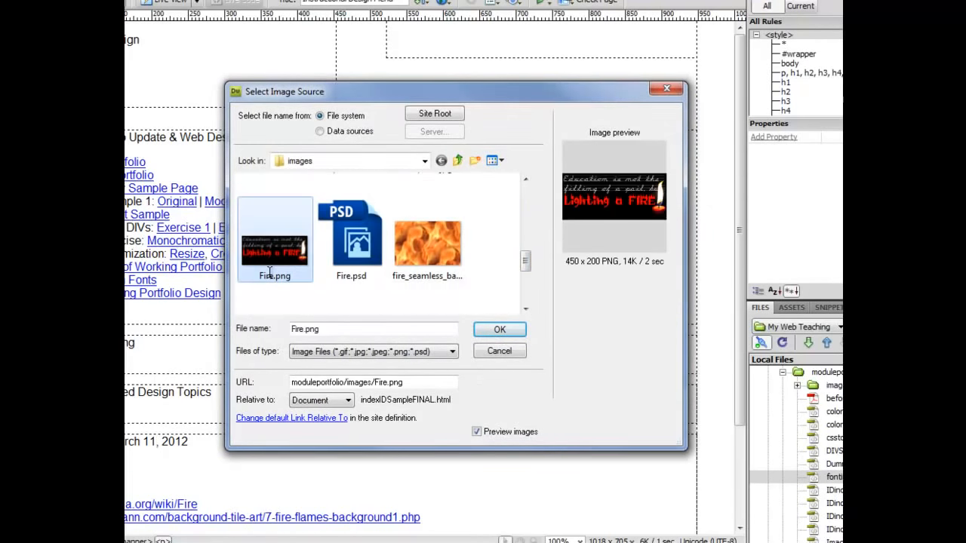
{"action": "left_click", "coordinate": [499, 329]}
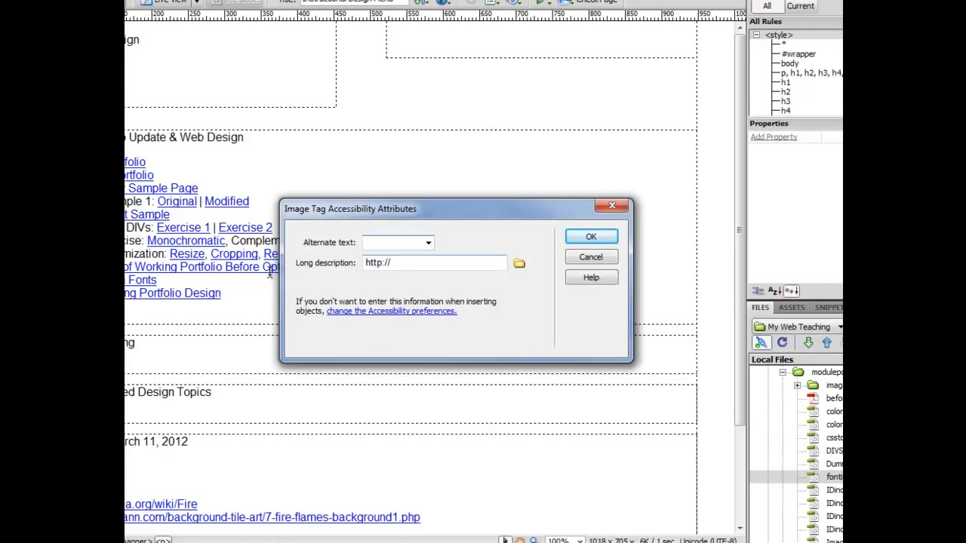
Step: Enter 'Education is' as the banner image's alternate text and confirm
{"action": "type", "text": "Education is"}
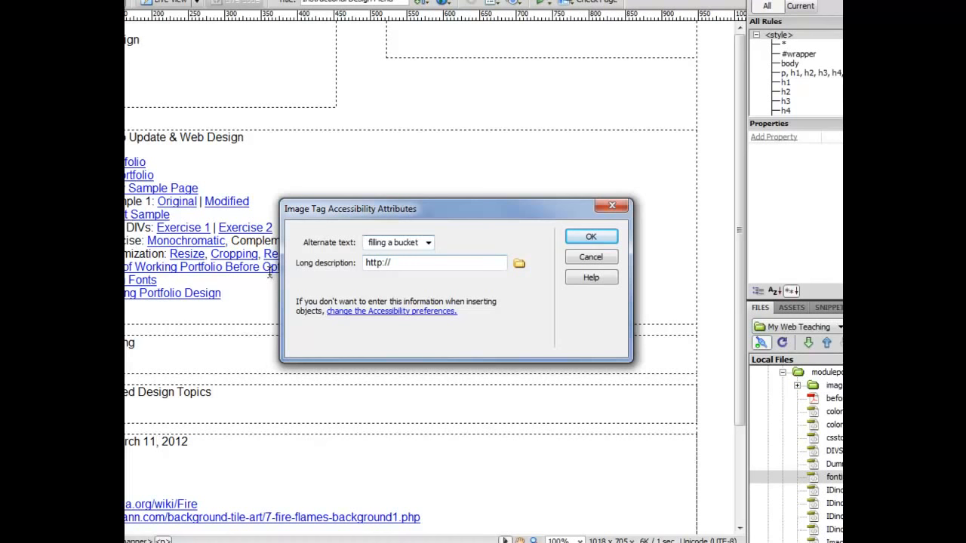
{"action": "left_click", "coordinate": [590, 237]}
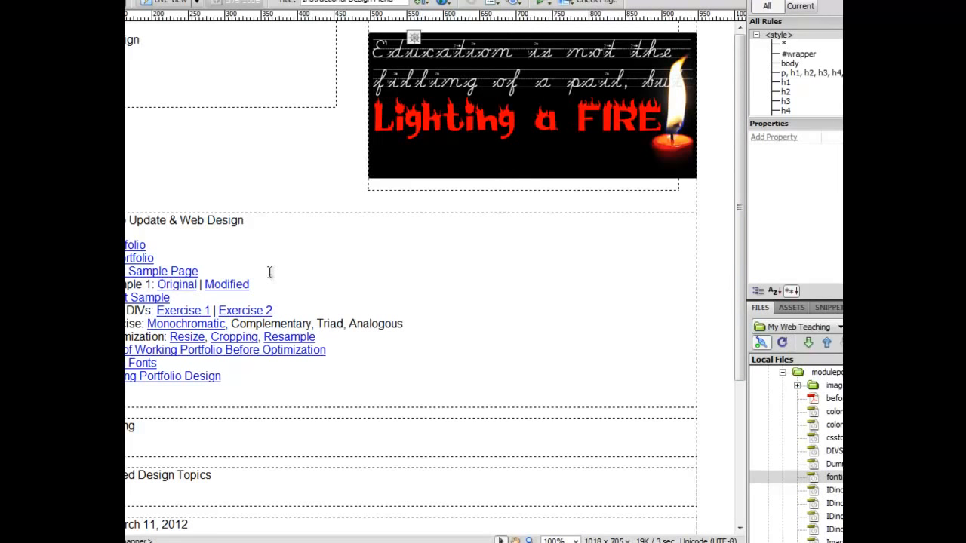
Step: Click into the page content and right-click to reach Page Properties
{"action": "left_click", "coordinate": [531, 106]}
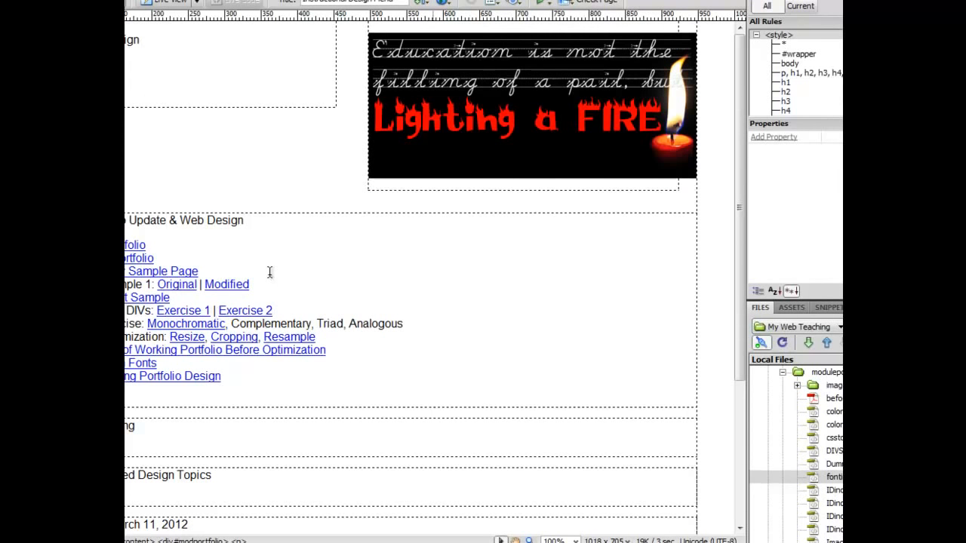
{"action": "left_click", "coordinate": [243, 220]}
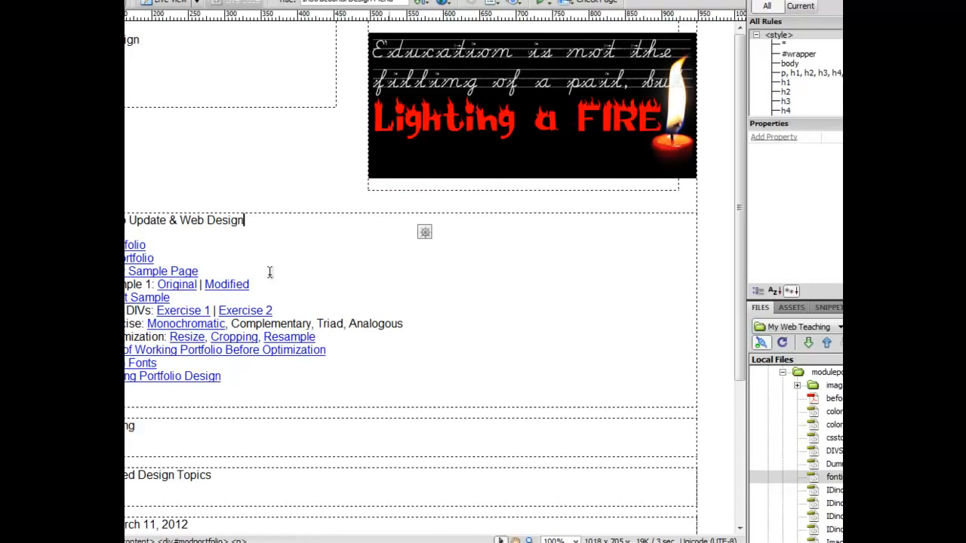
{"action": "right_click", "coordinate": [134, 245]}
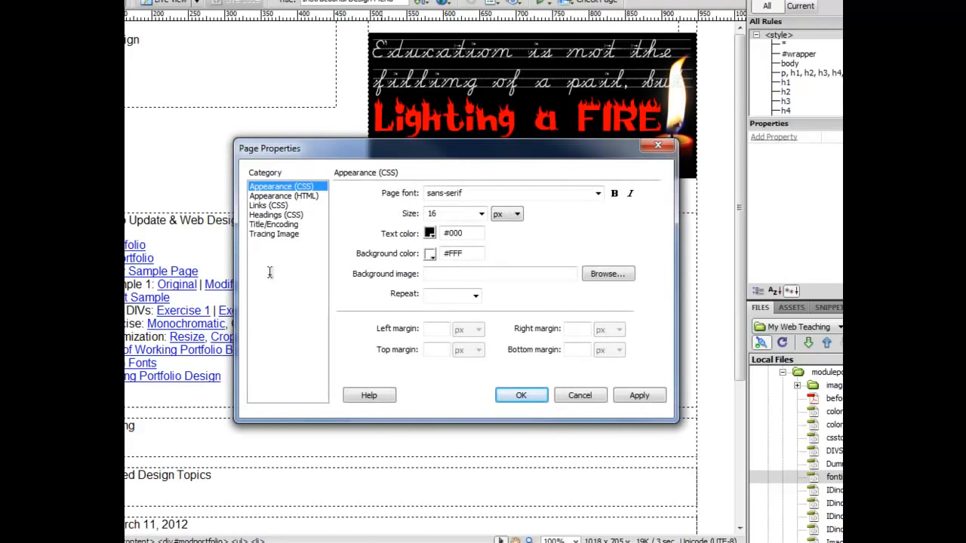
Step: Set a black page background and #CCC text colour, then reopen Page Properties
{"action": "left_click", "coordinate": [430, 253]}
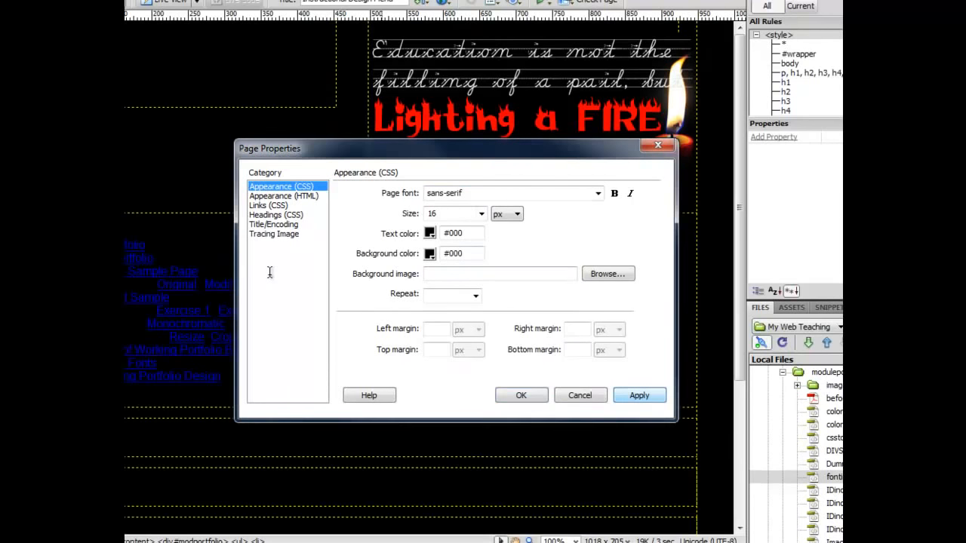
{"action": "left_click_drag", "start_coordinate": [270, 148], "coordinate": [233, 62]}
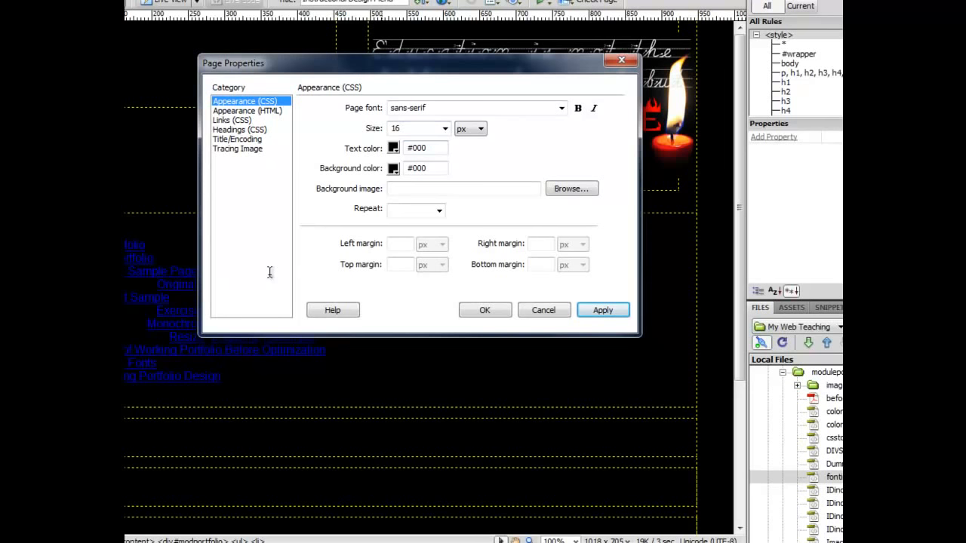
{"action": "type", "text": "#CCC"}
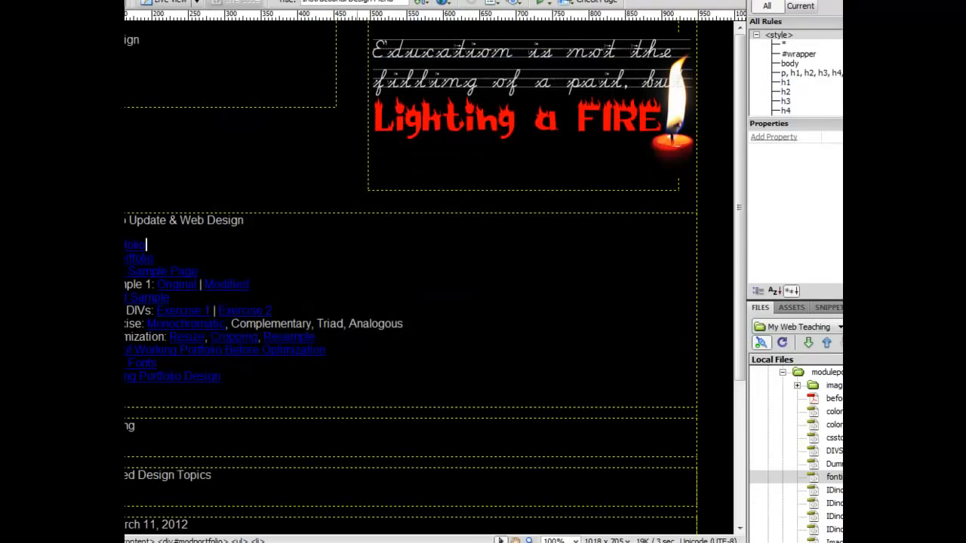
{"action": "right_click", "coordinate": [140, 244]}
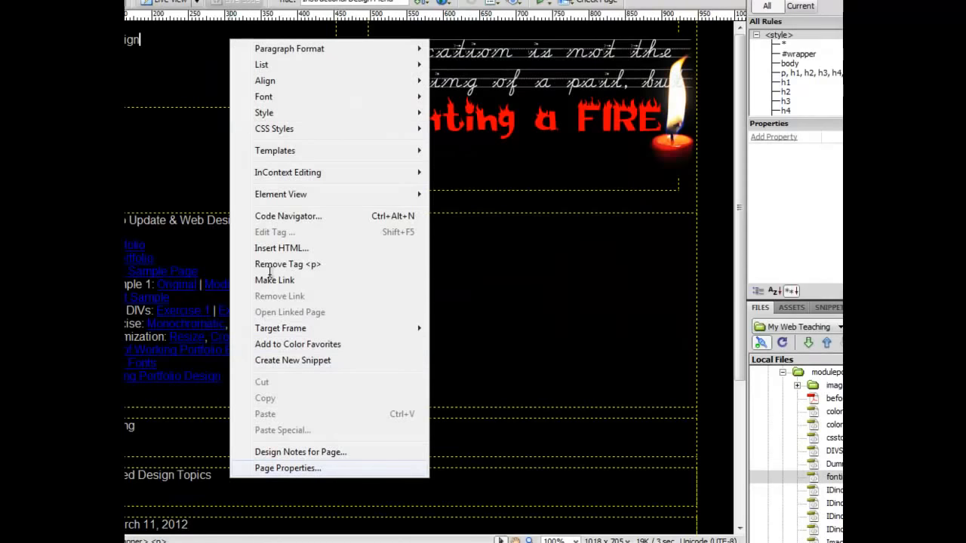
{"action": "left_click", "coordinate": [288, 468]}
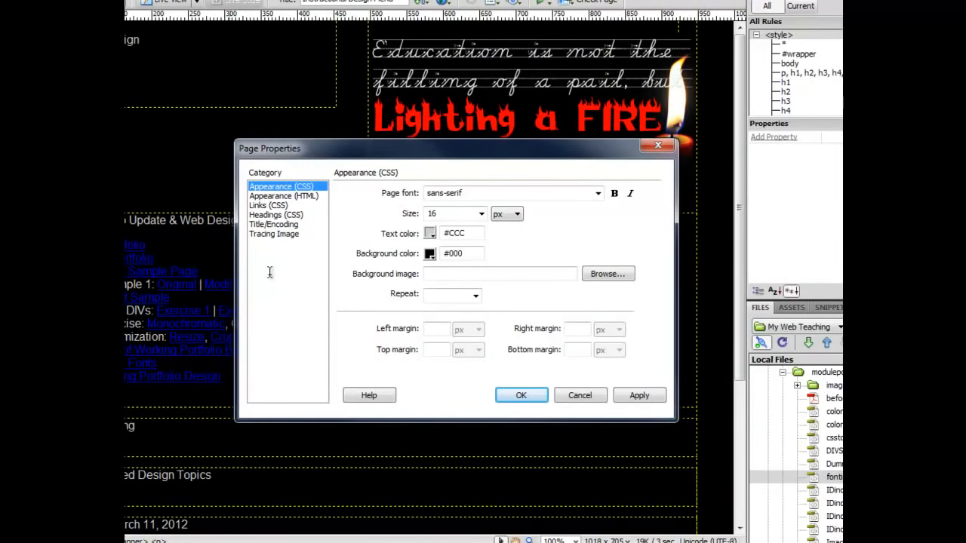
Step: In Links (CSS), set link colours to light gray and choose a rollover colour
{"action": "left_click", "coordinate": [268, 205]}
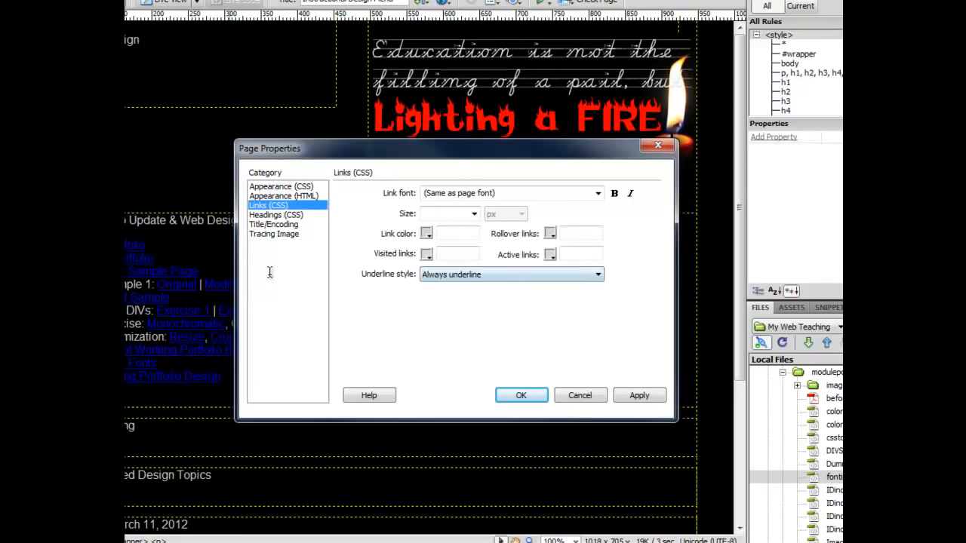
{"action": "left_click", "coordinate": [426, 233]}
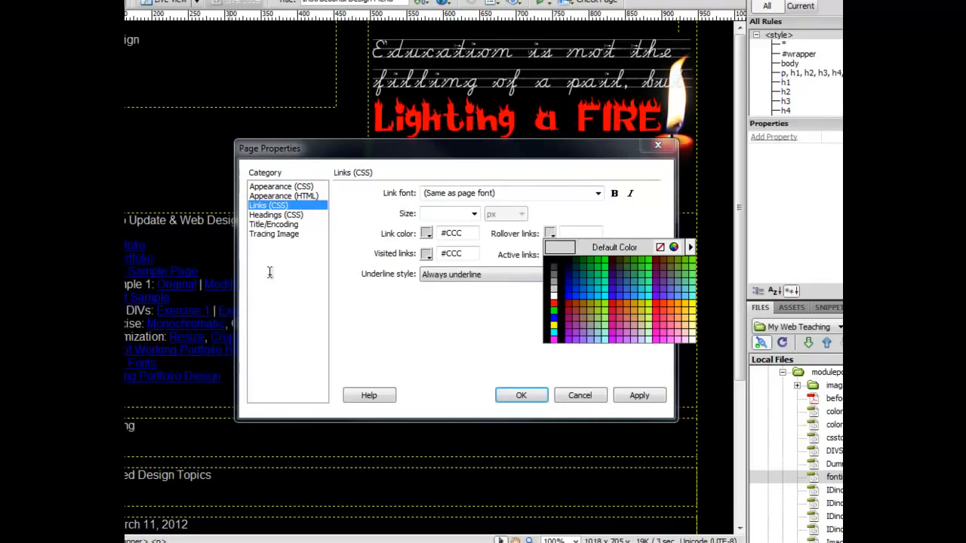
{"action": "left_click", "coordinate": [554, 303]}
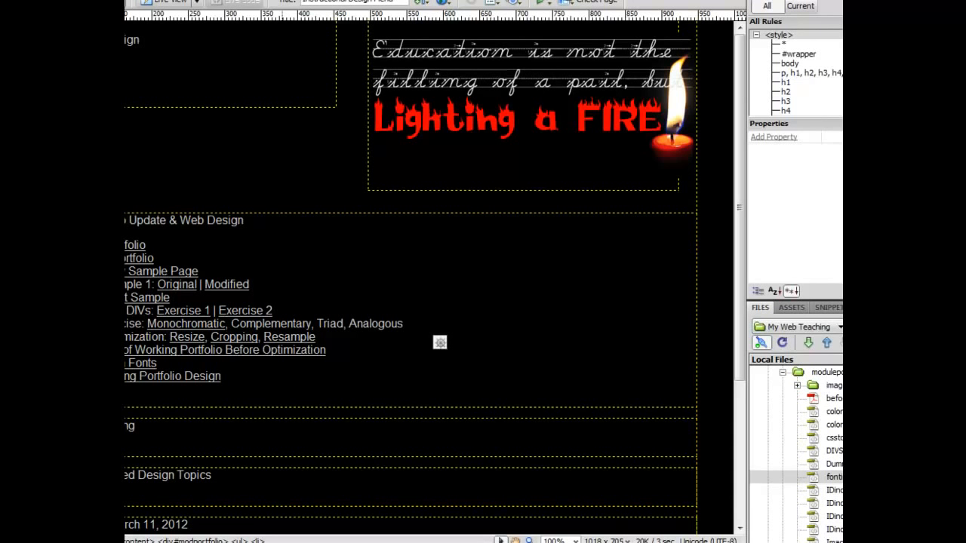
{"action": "left_click", "coordinate": [311, 336]}
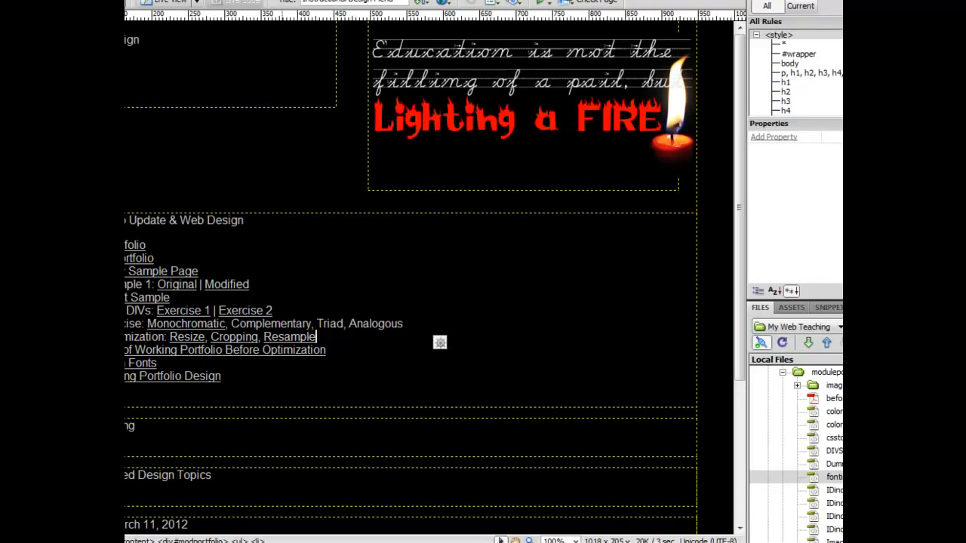